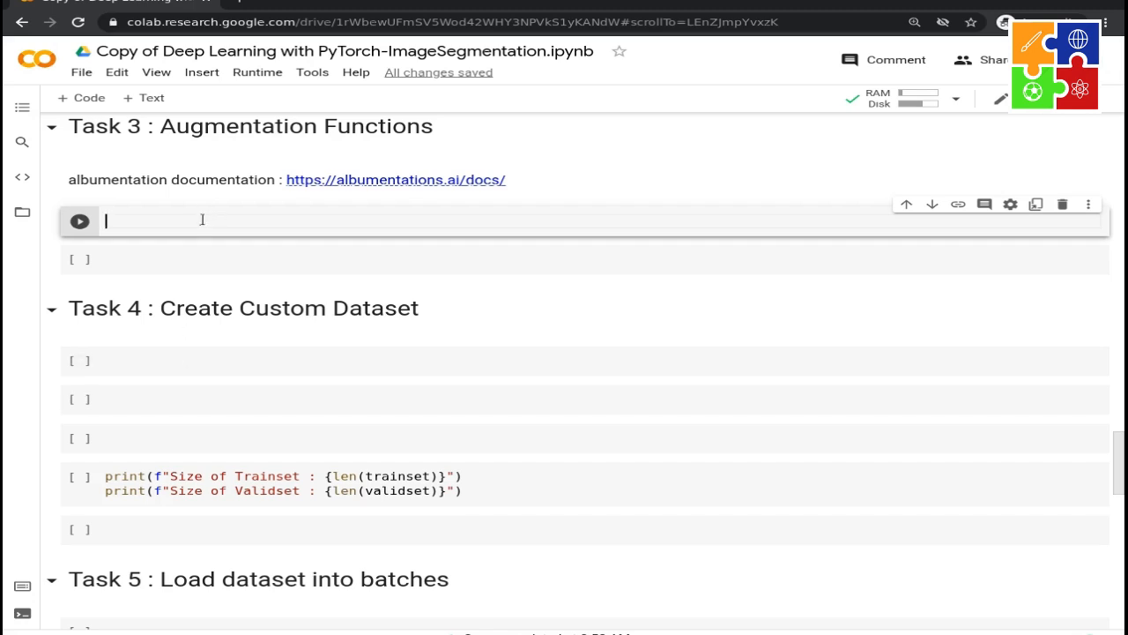
Add 'import albumentations as A' in the augmentation cell and run it
{"action": "type", "text": "import al"}
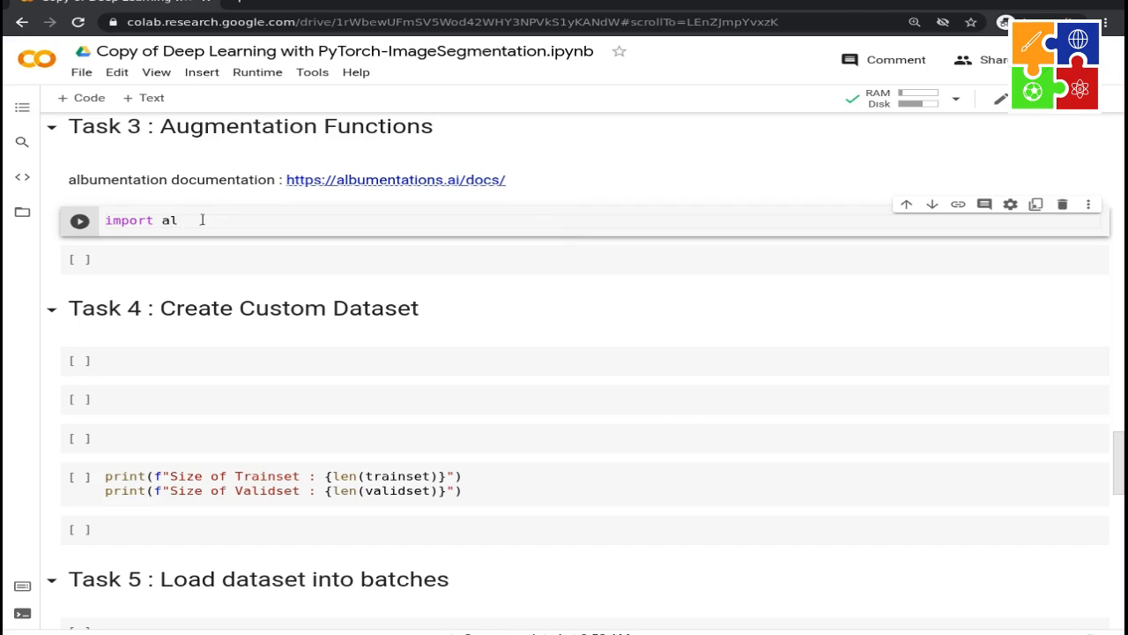
{"action": "type", "text": "bumentations as A"}
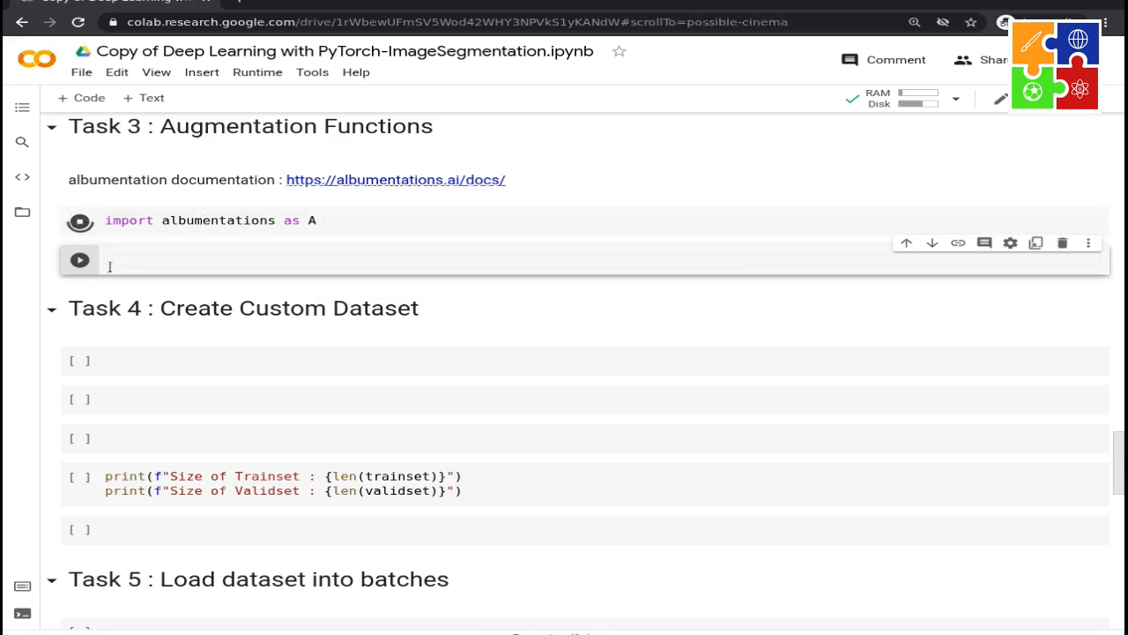
{"action": "left_click", "coordinate": [79, 220]}
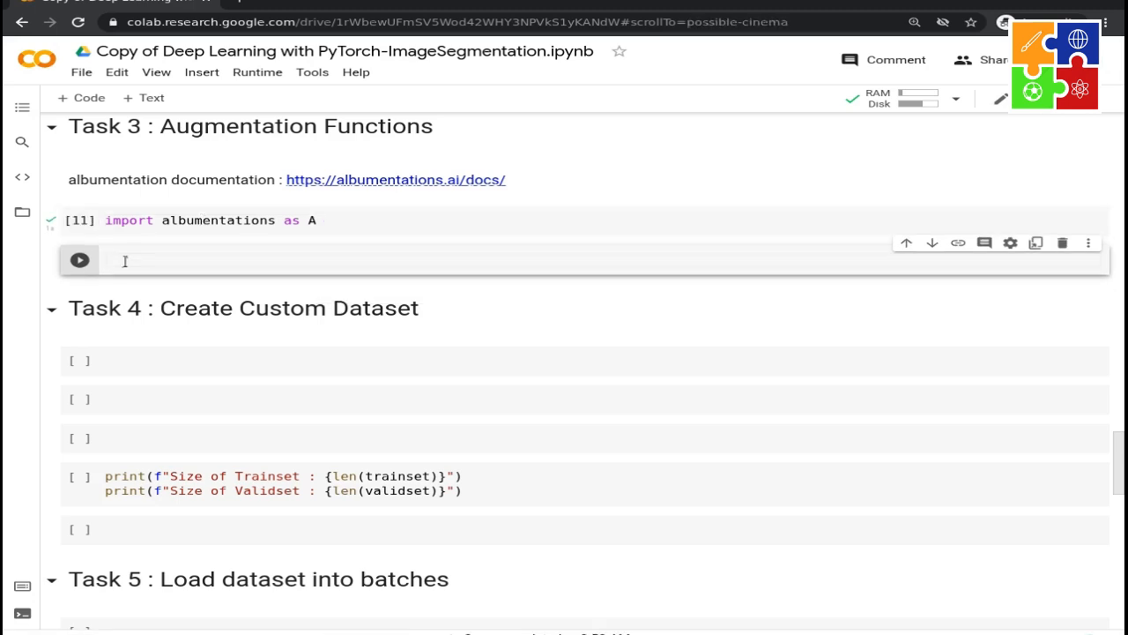
Define get_train_augs() returning an empty A.Compose([]) list
{"action": "type", "text": "def"}
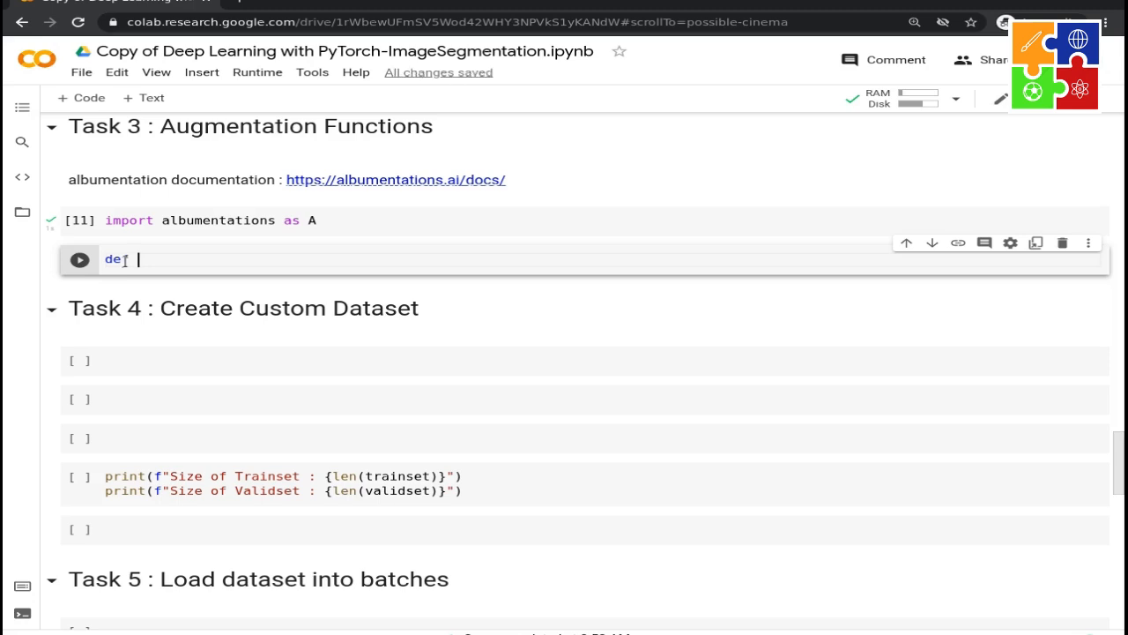
{"action": "type", "text": "get_train_a"}
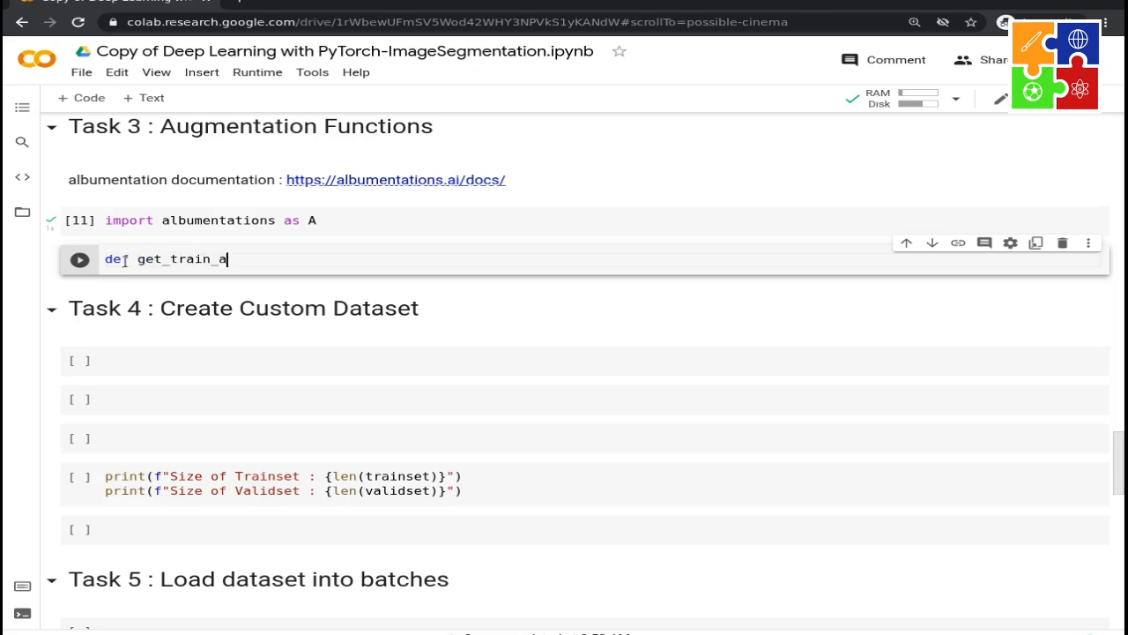
{"action": "type", "text": "ugs():"}
{"action": "type", "text": "r"}
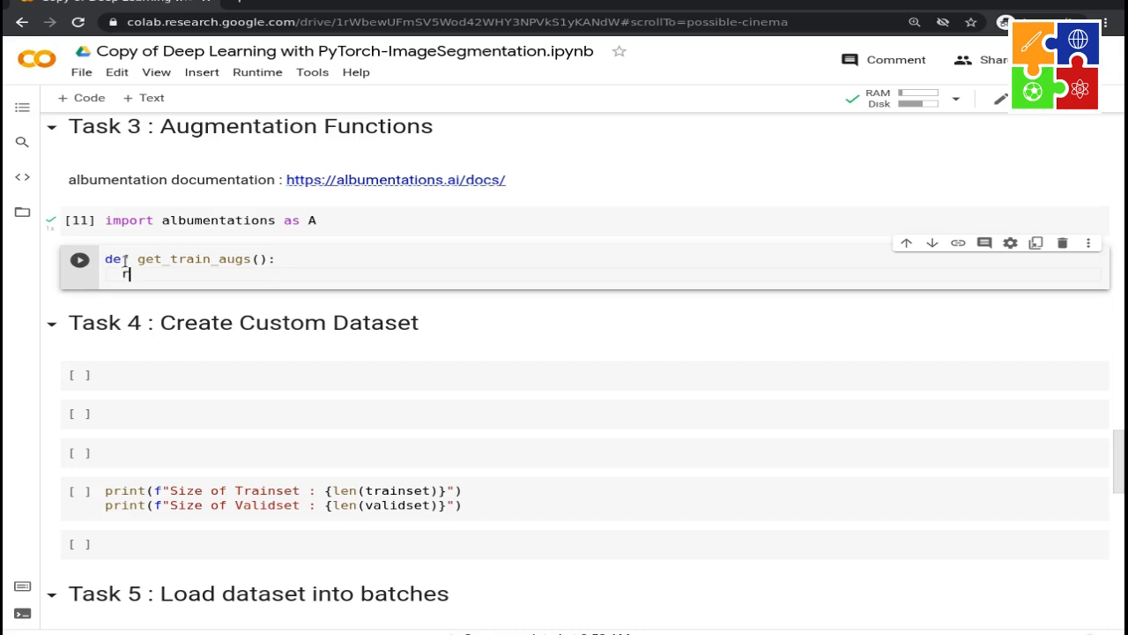
{"action": "type", "text": "eturn A."}
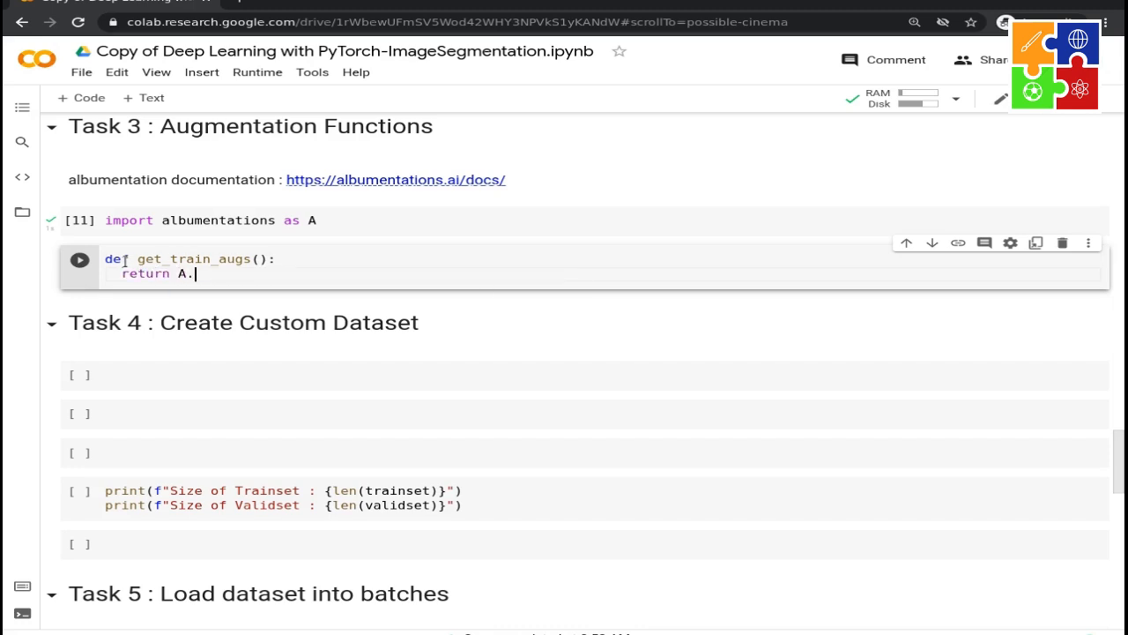
{"action": "type", "text": "Compos"}
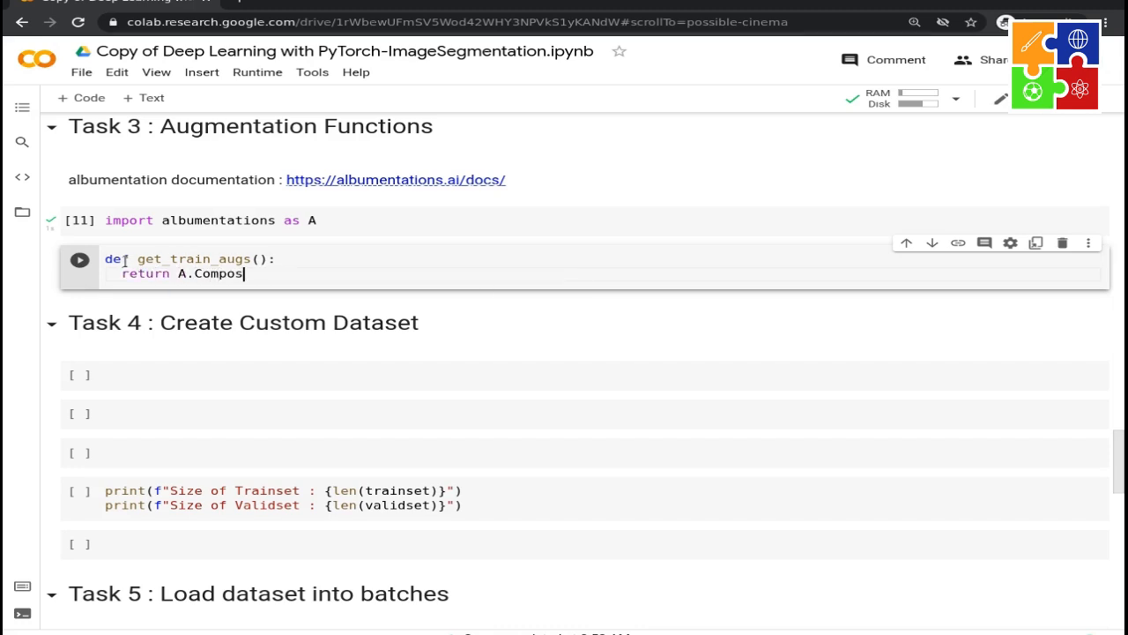
{"action": "type", "text": "([])"}
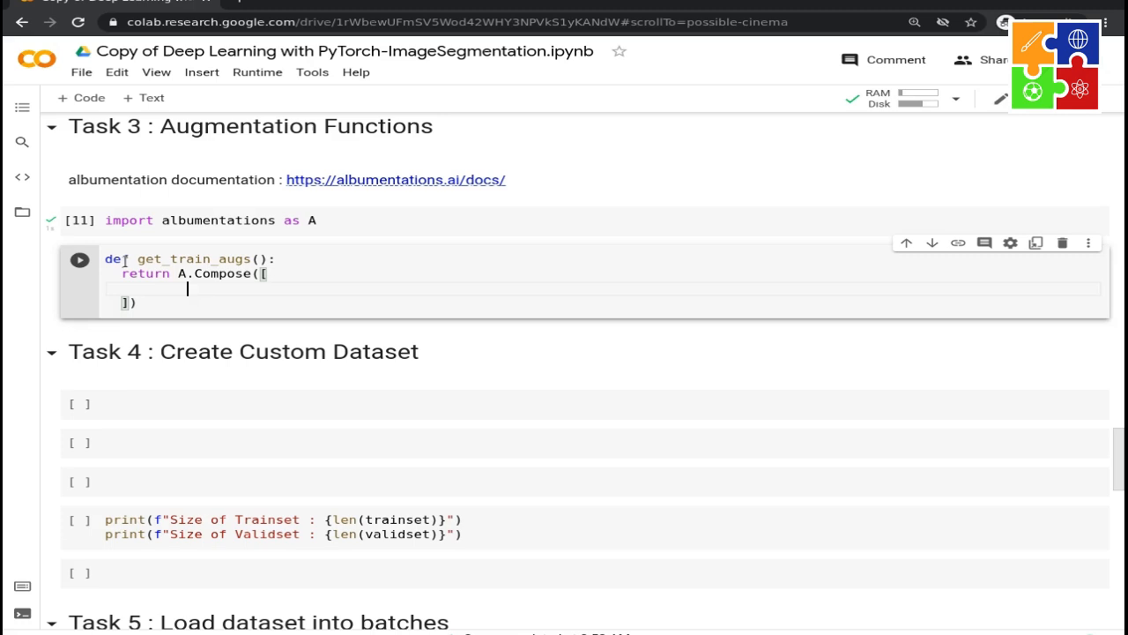
Fill the composition with A.Resize(IMG_SIZE, IMG_SIZE), A.HorizontalFlip(p = 0.5) and A.VerticalFlip(p = 0.5)
{"action": "type", "text": "A."}
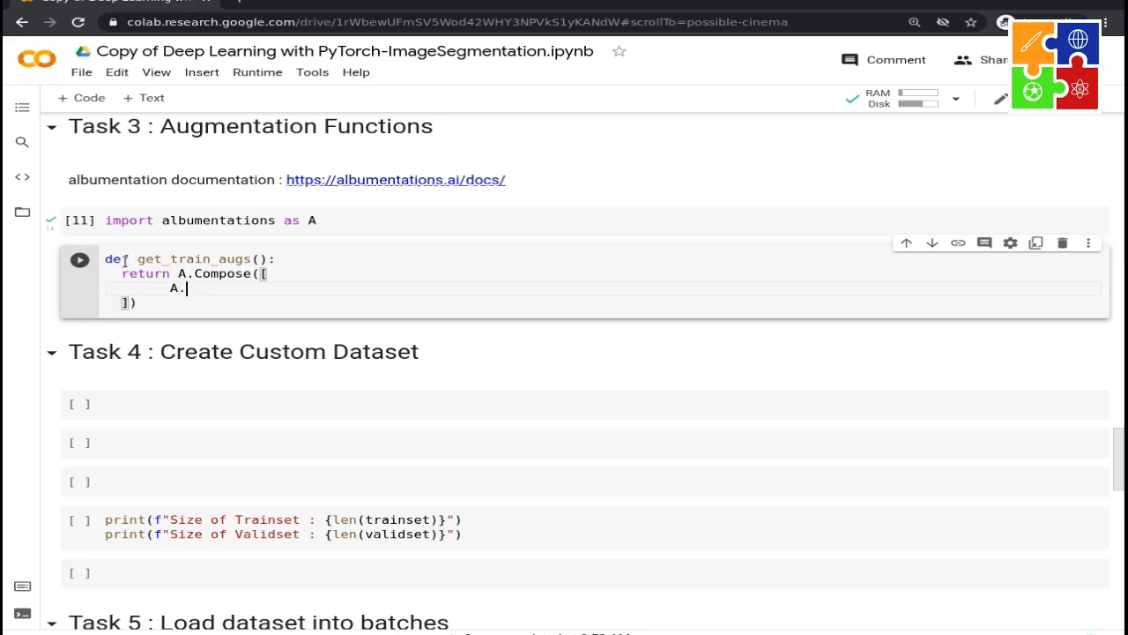
{"action": "type", "text": "Resize()"}
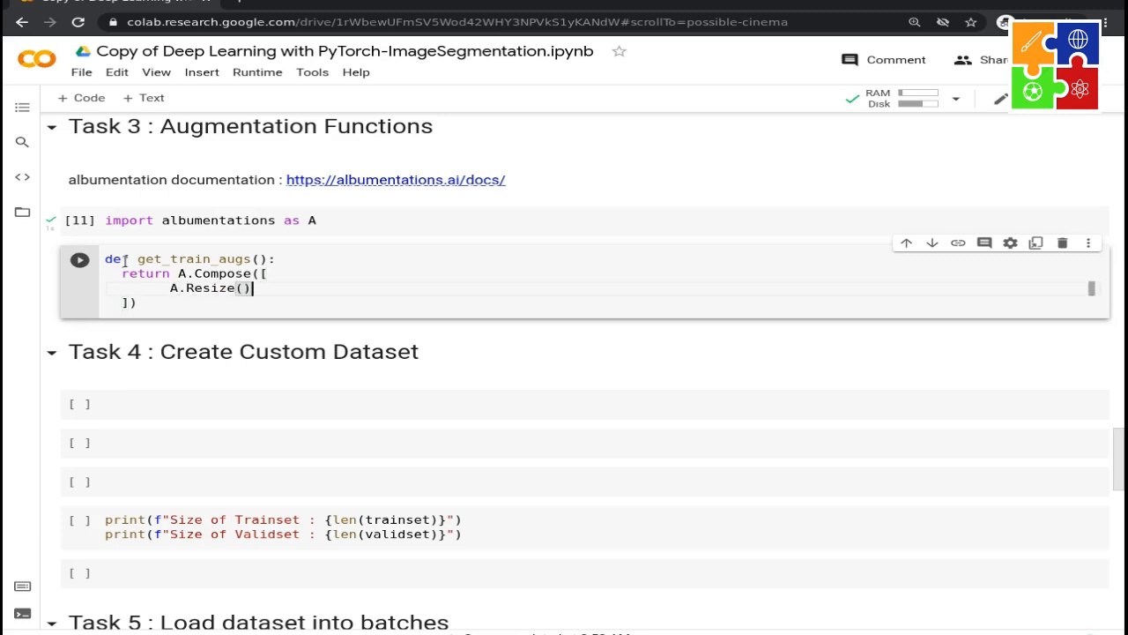
{"action": "type", "text": "IMG"}
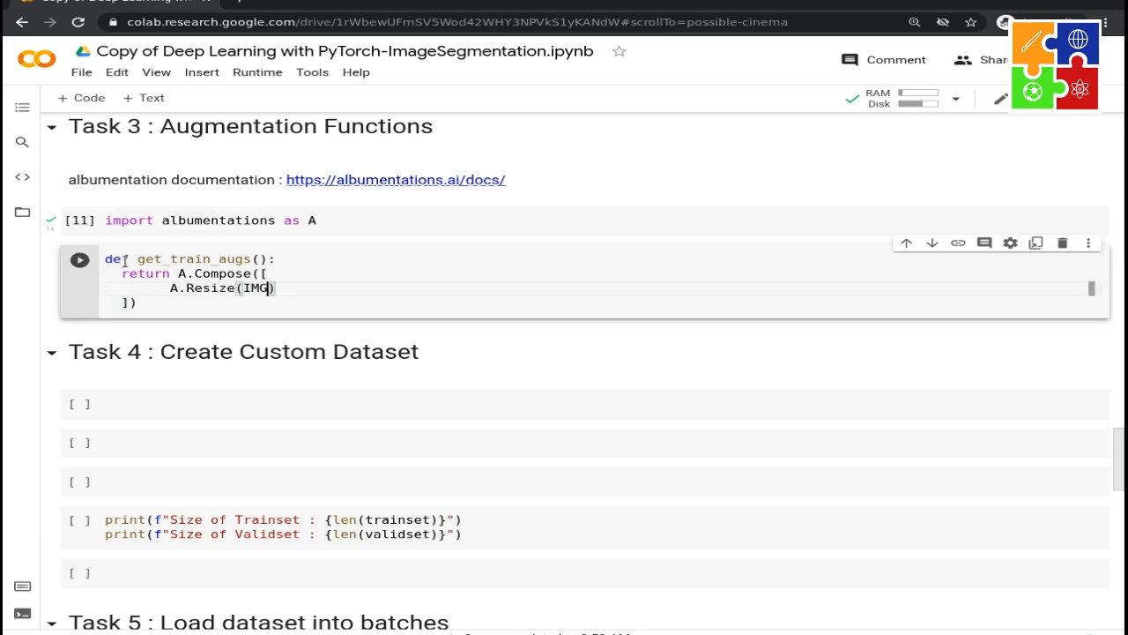
{"action": "type", "text": "_SIZE,"}
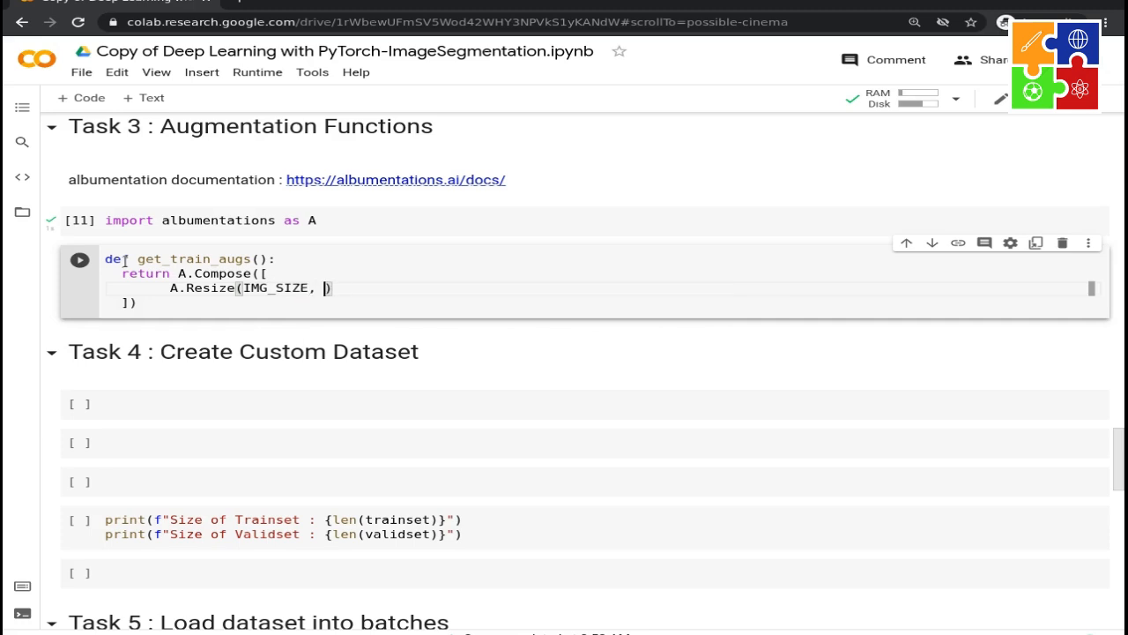
{"action": "type", "text": "I"}
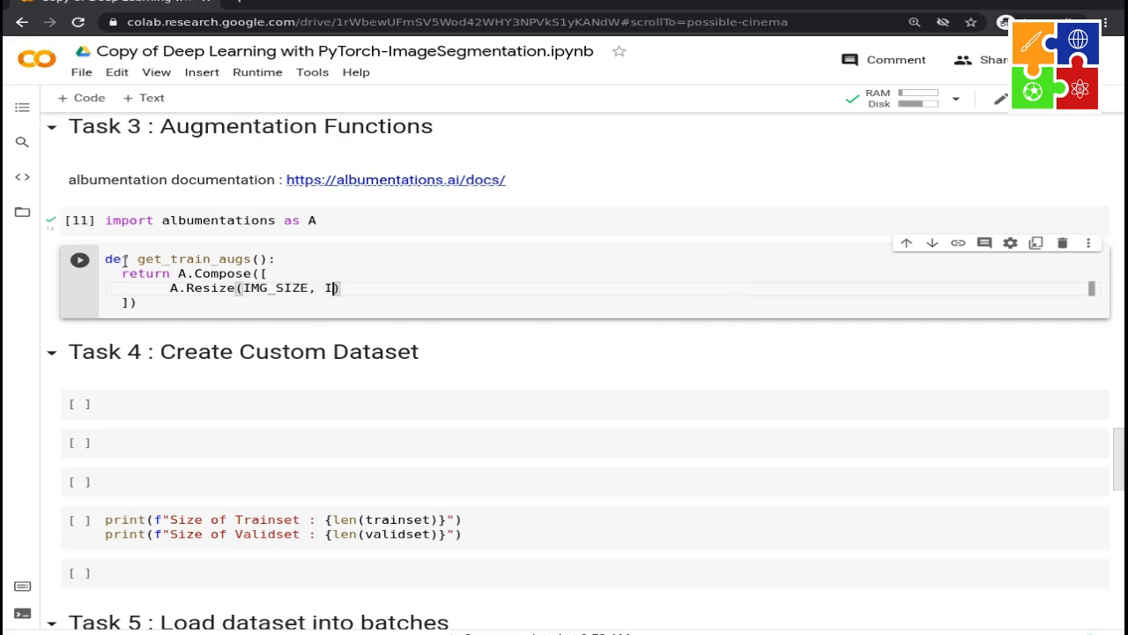
{"action": "type", "text": "MG_SIZE"}
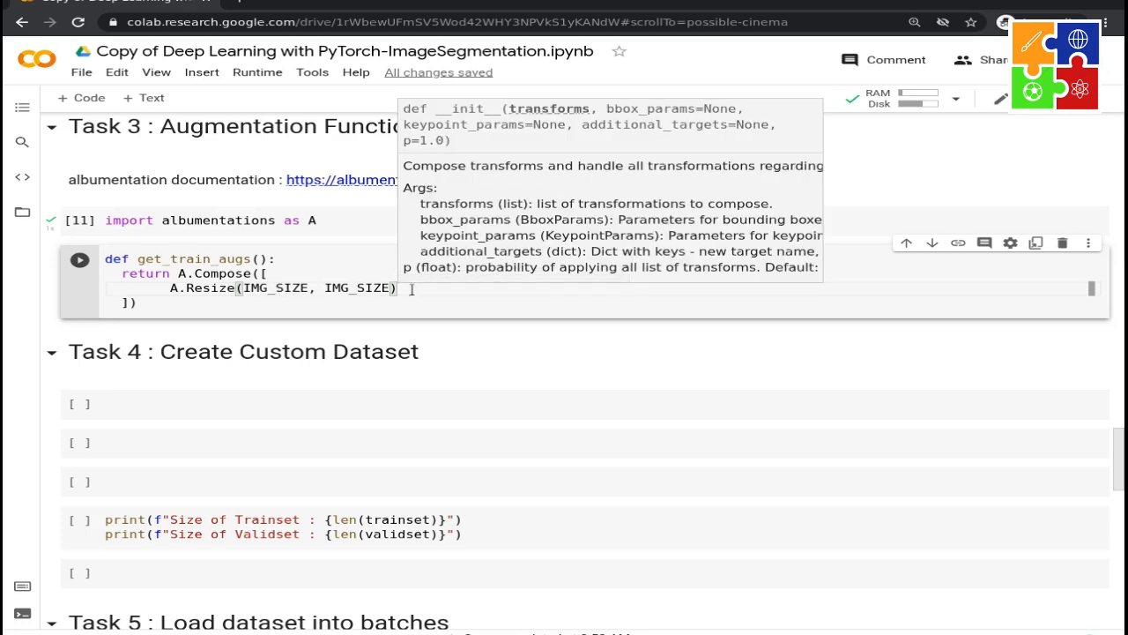
{"action": "type", "text": ","}
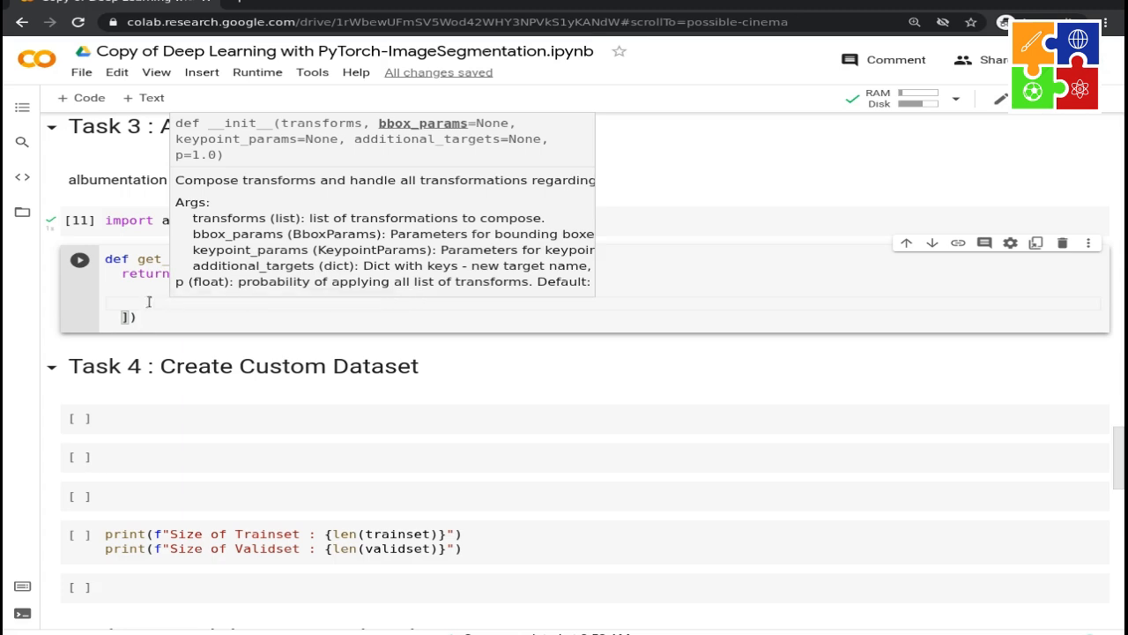
{"action": "type", "text": "A.HorizontalFlip("}
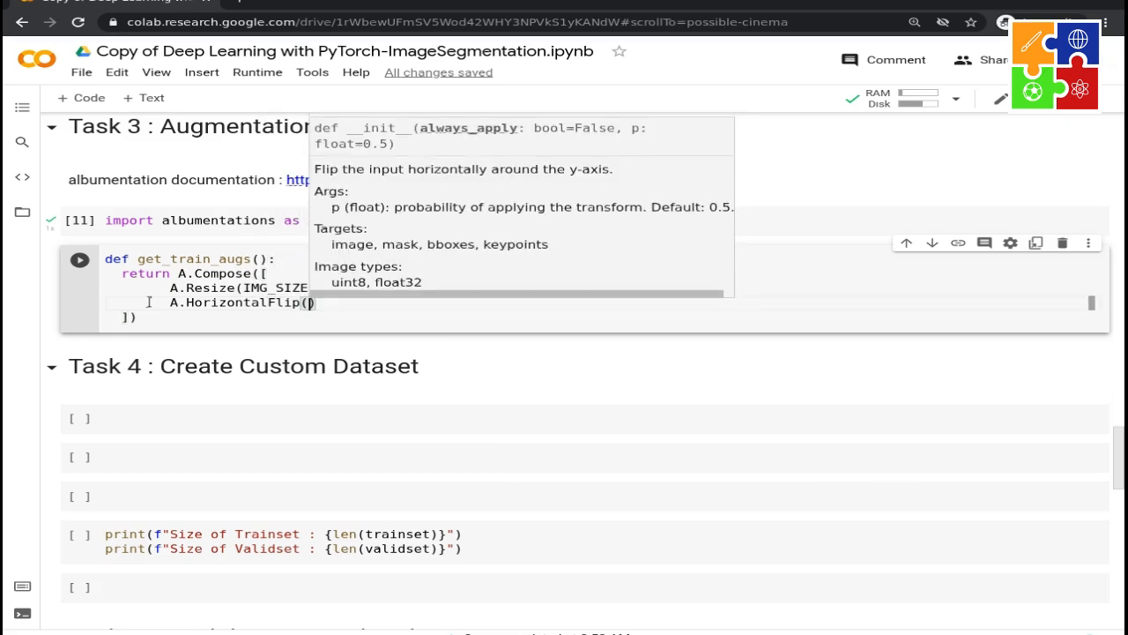
{"action": "type", "text": "p"}
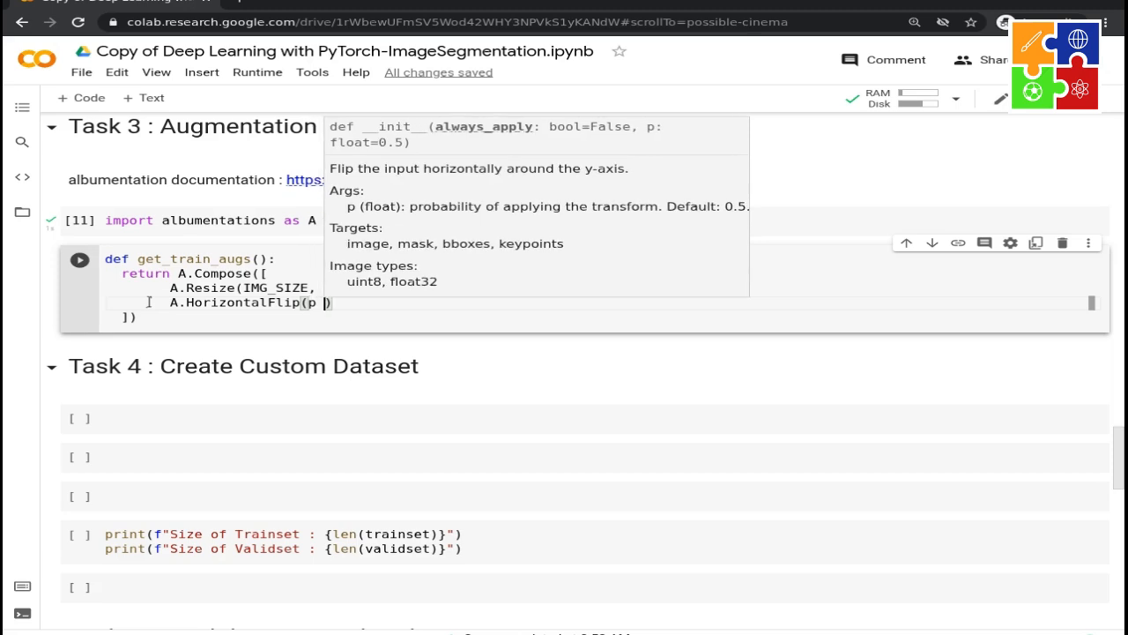
{"action": "type", "text": "= 0"}
{"action": "type", "text": "A."}
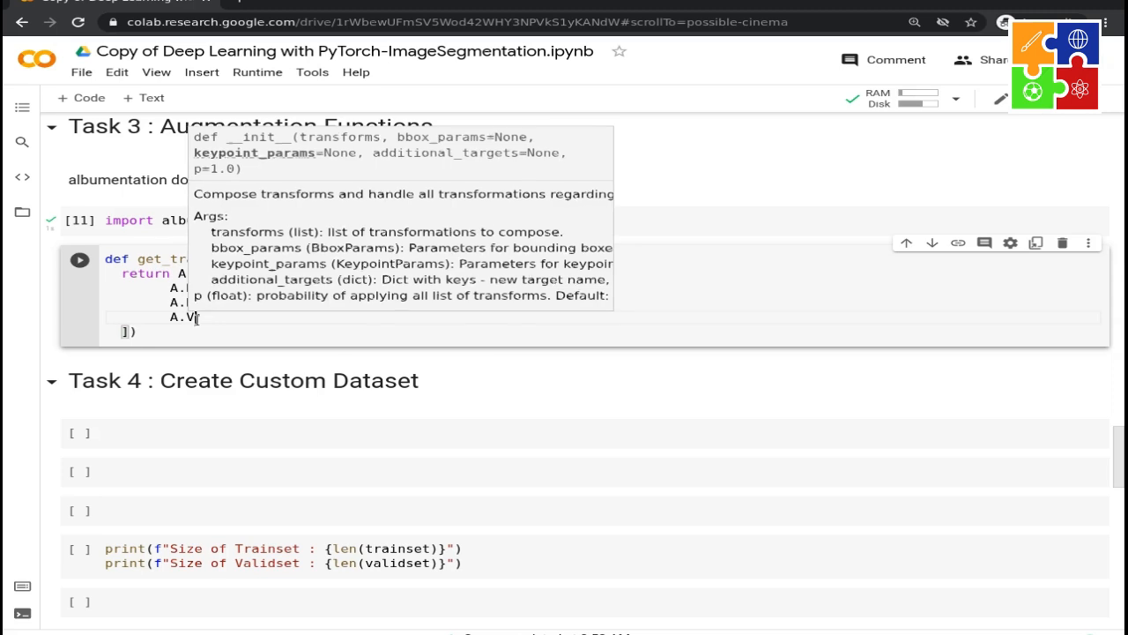
{"action": "type", "text": "VerticalFlip(p = 0.5"}
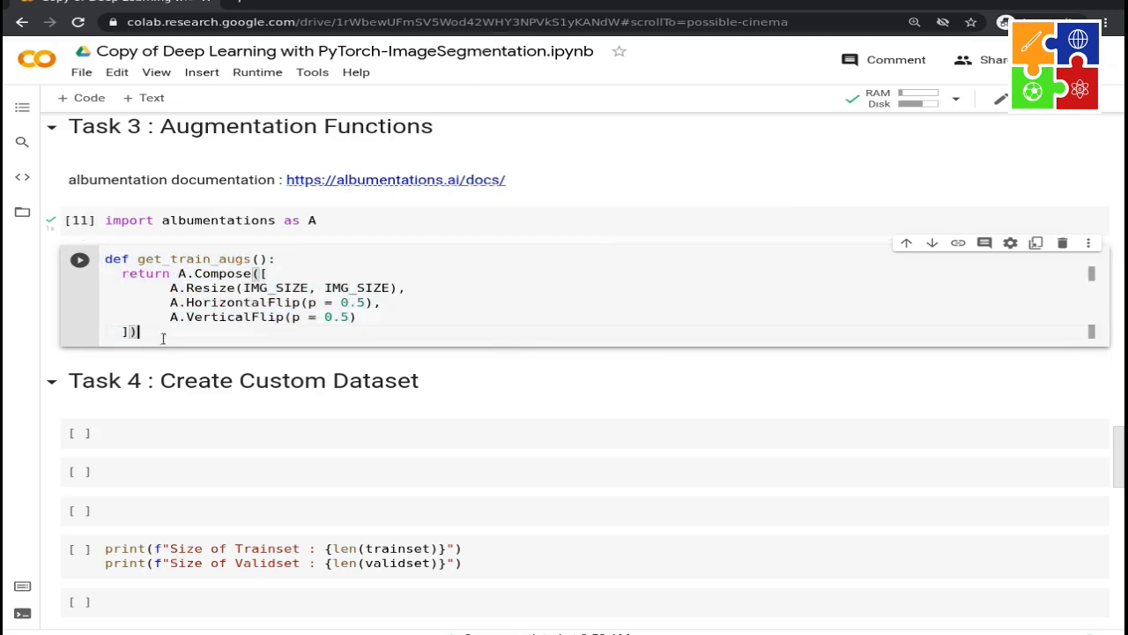
Duplicate the function as get_valid_augs keeping only the Resize transform
{"action": "key", "text": "Enter"}
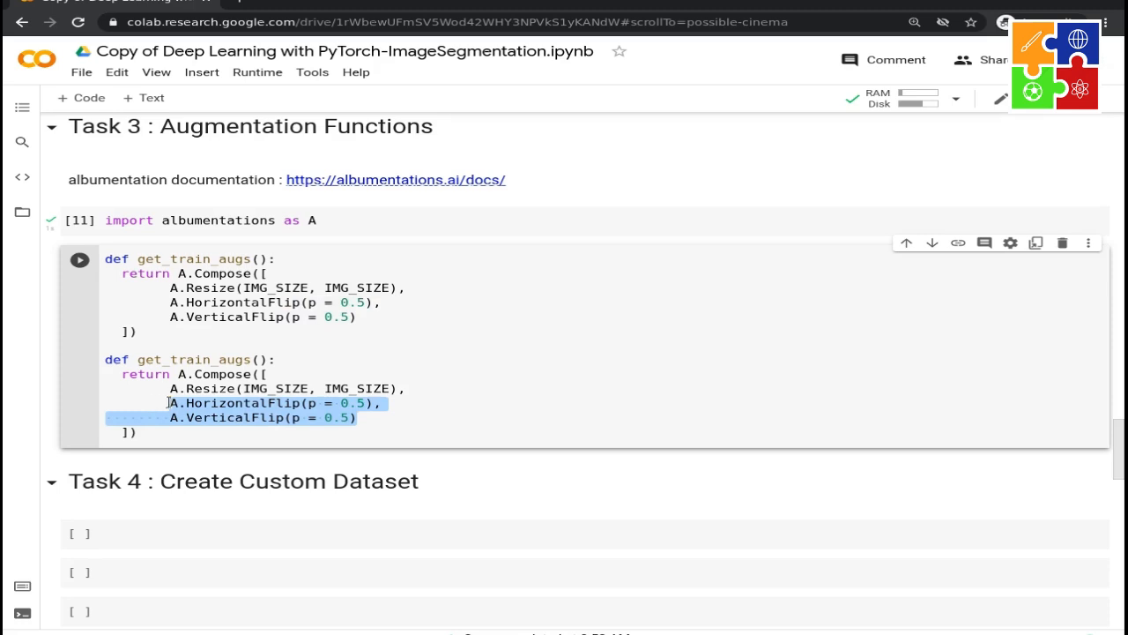
{"action": "key", "text": "Delete"}
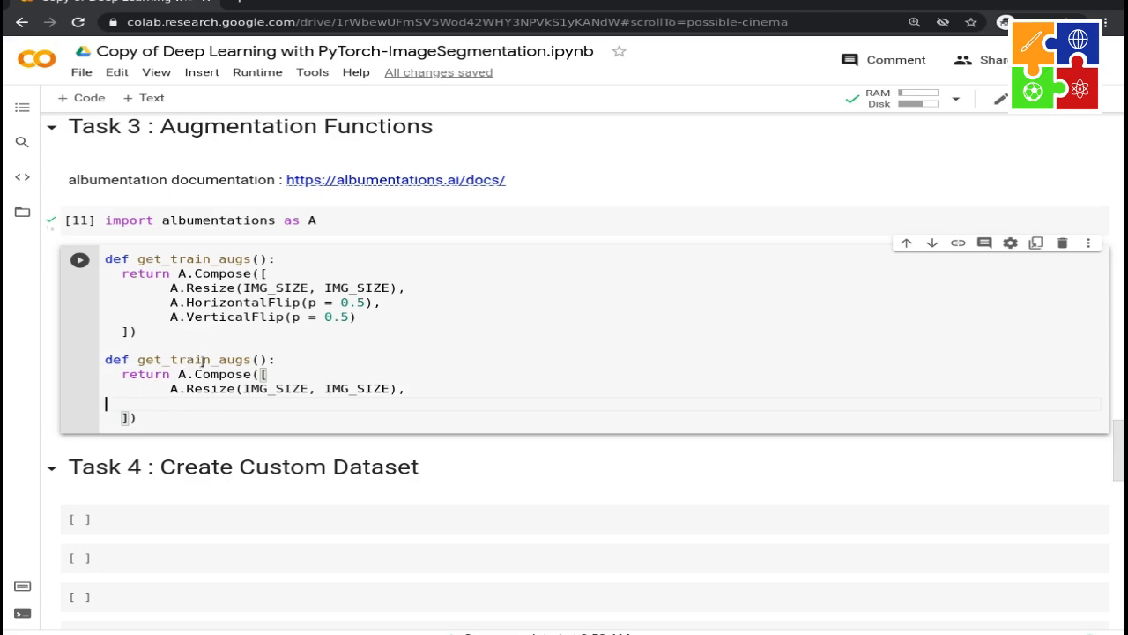
{"action": "double_click", "coordinate": [187, 360]}
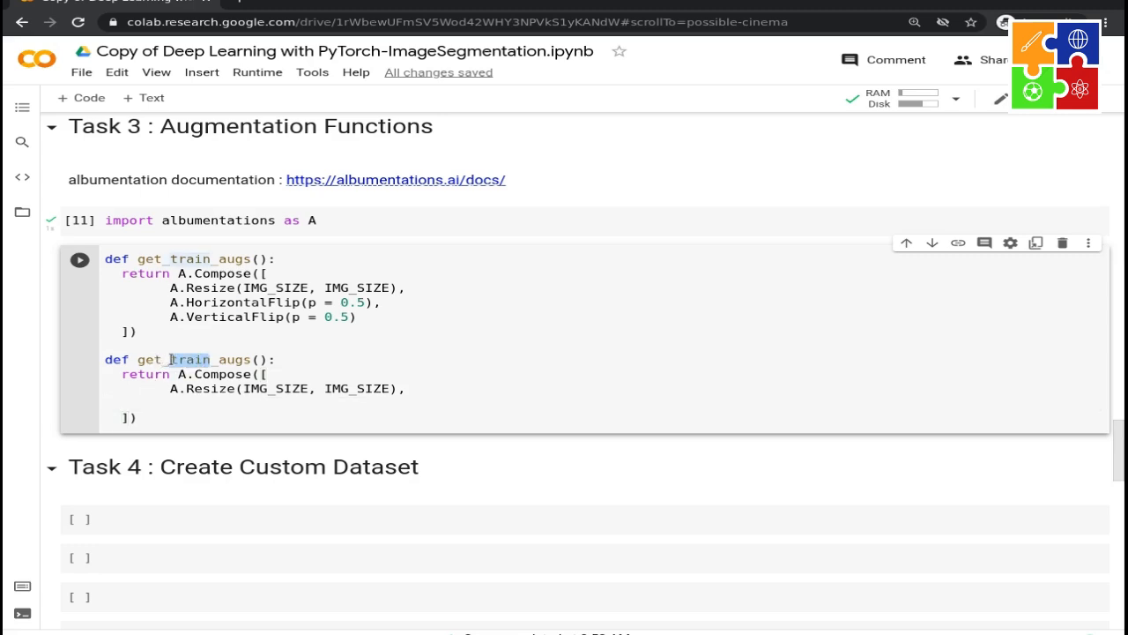
{"action": "type", "text": "valid"}
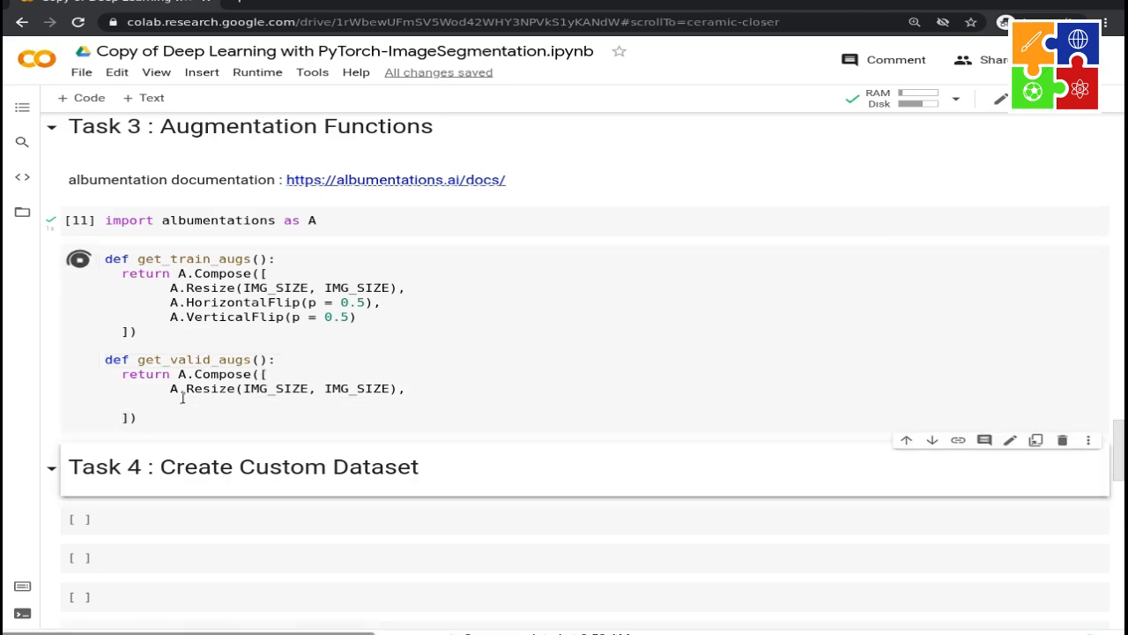
Run the cell defining get_train_augs and get_valid_augs
{"action": "left_click", "coordinate": [77, 259]}
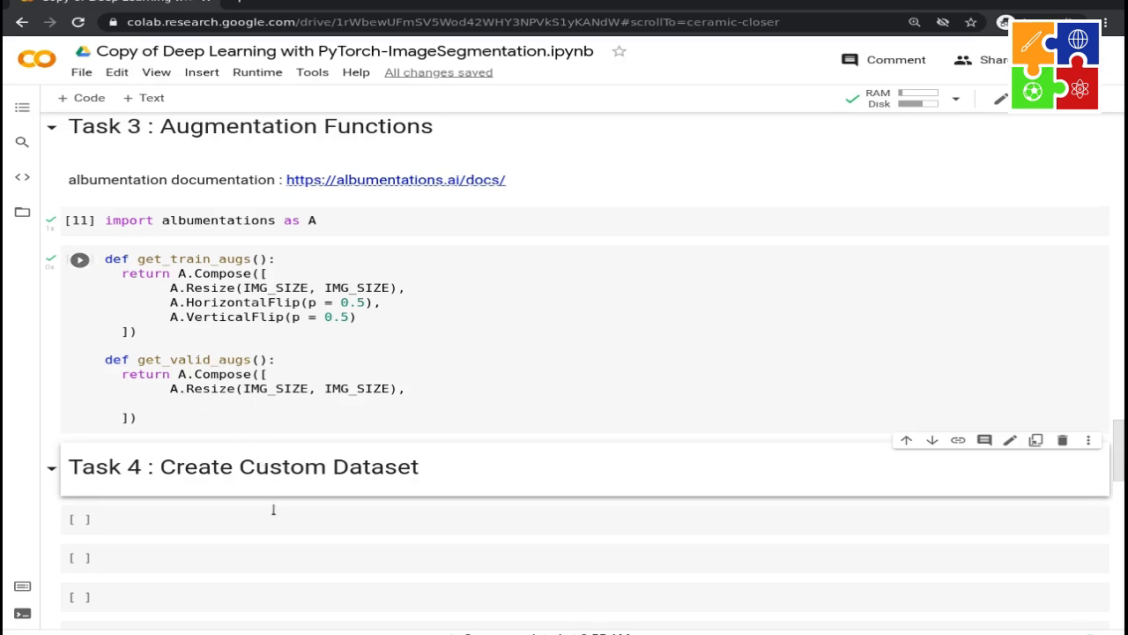
{"action": "left_click", "coordinate": [79, 259]}
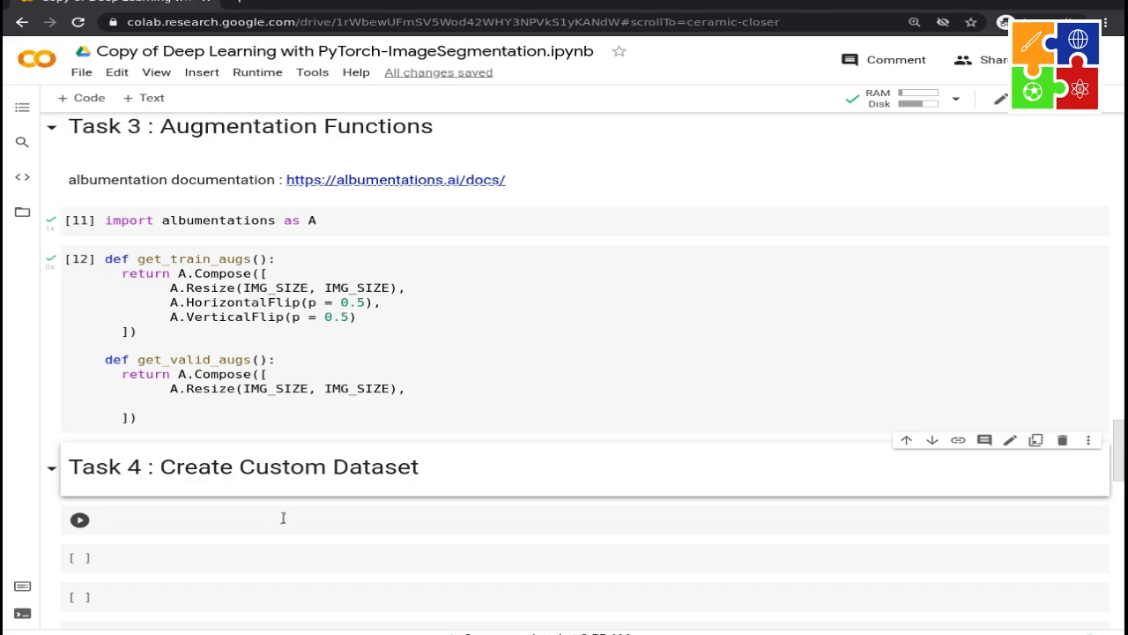
{"action": "scroll", "scroll_direction": "up", "scroll_amount": 3}
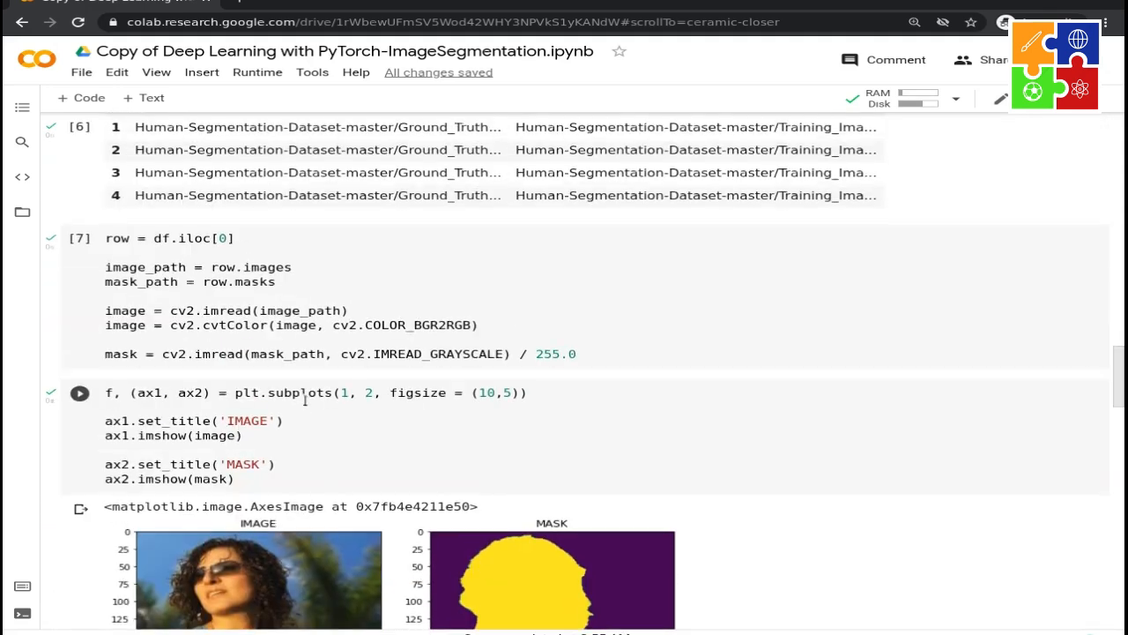
{"action": "left_click", "coordinate": [80, 238]}
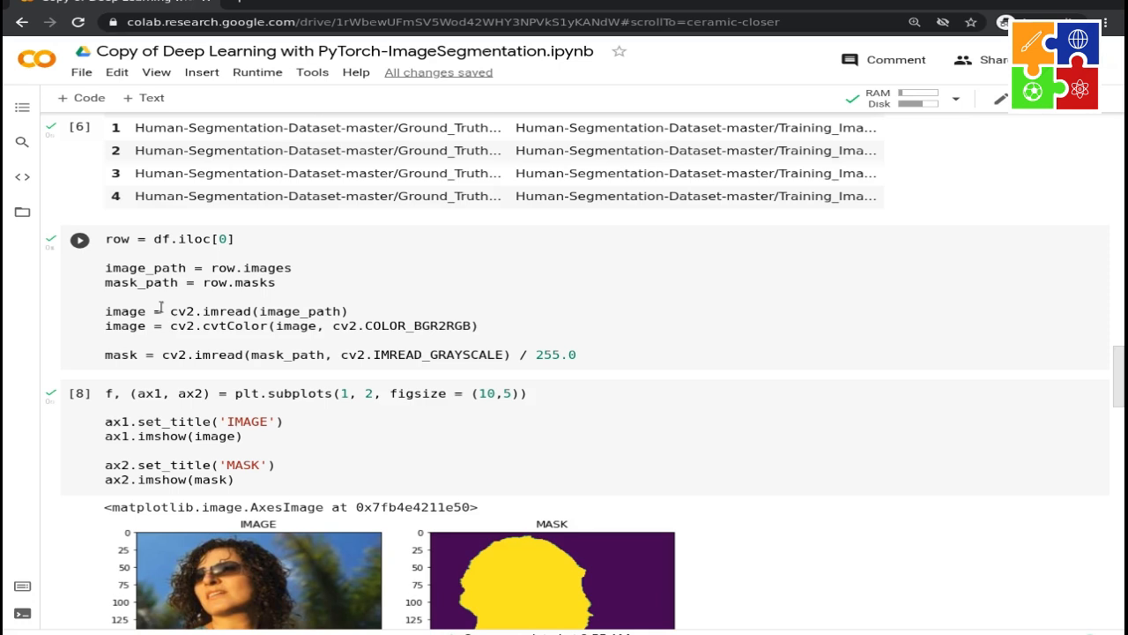
{"action": "left_click", "coordinate": [79, 240]}
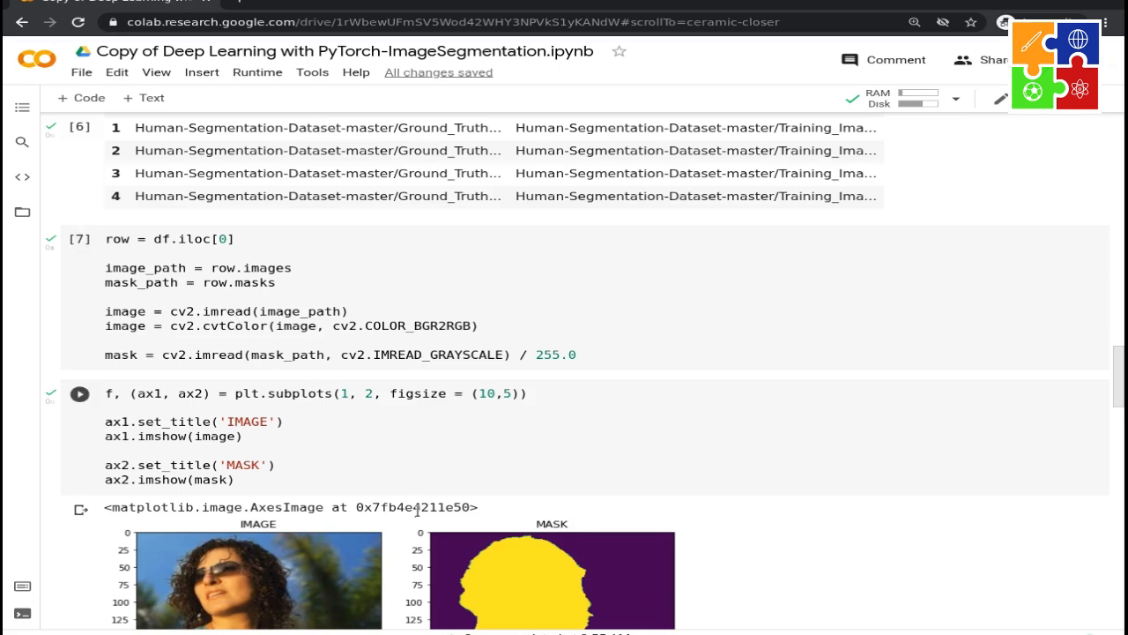
{"action": "scroll", "scroll_direction": "down", "scroll_amount": 3}
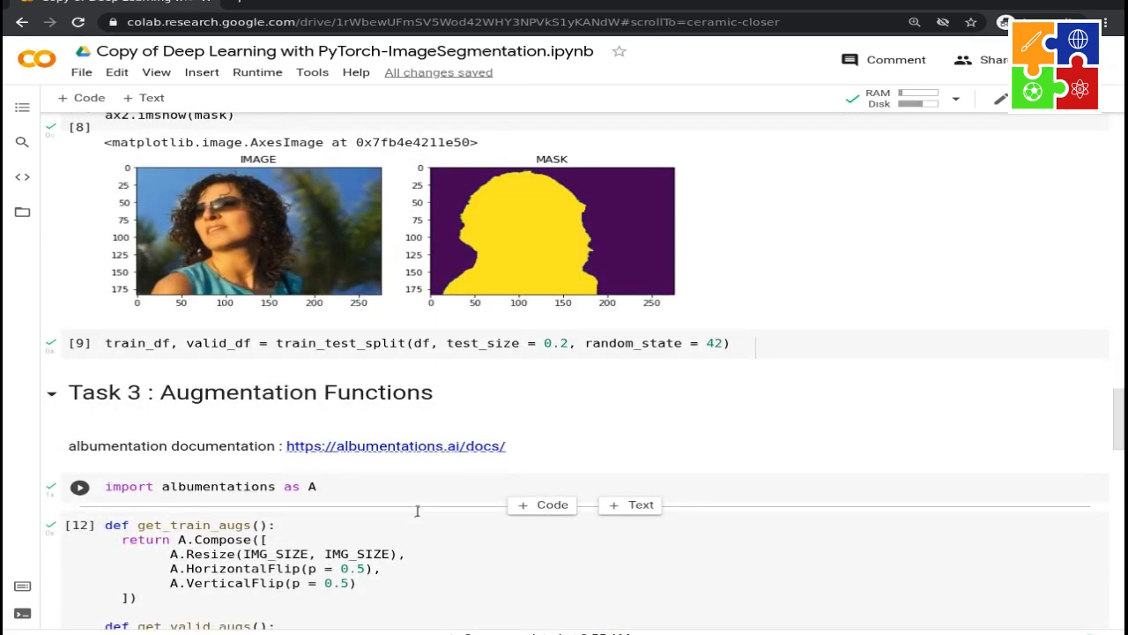
{"action": "scroll", "scroll_direction": "down", "scroll_amount": 3}
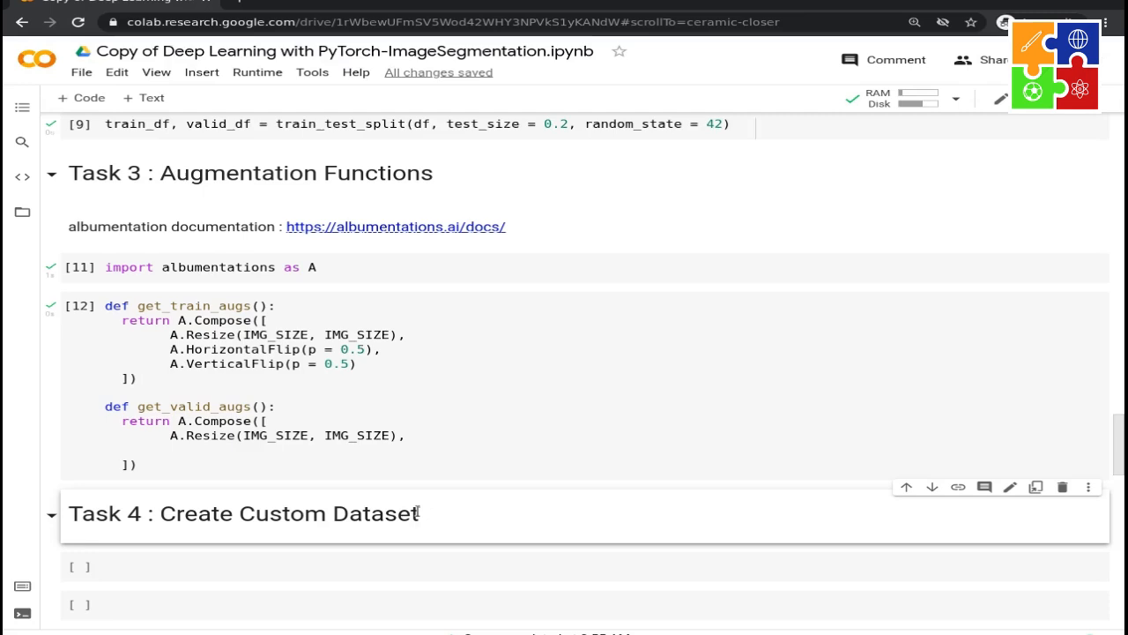